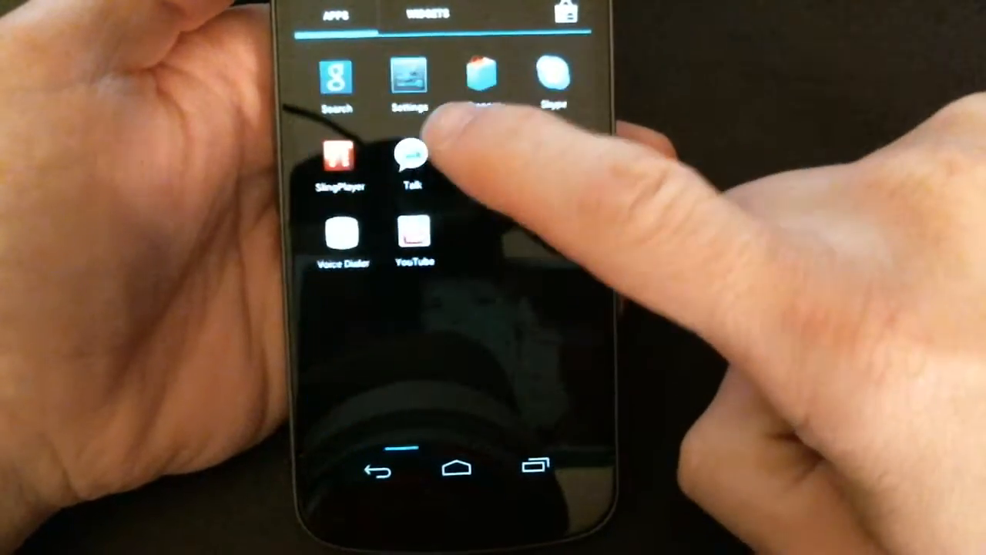
Step: Launch Settings from the app drawer and go to the Display section
{"action": "left_click", "coordinate": [410, 74]}
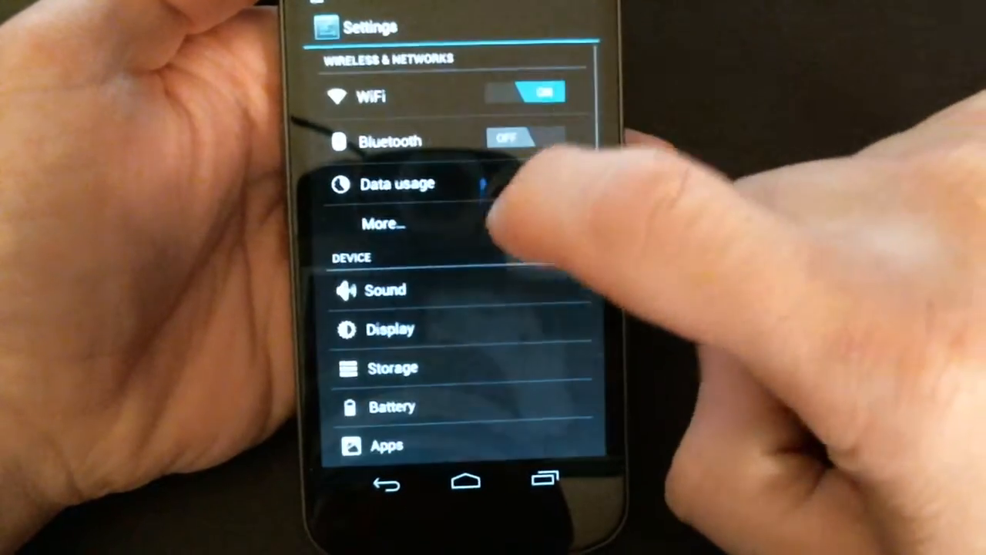
{"action": "left_click", "coordinate": [392, 329]}
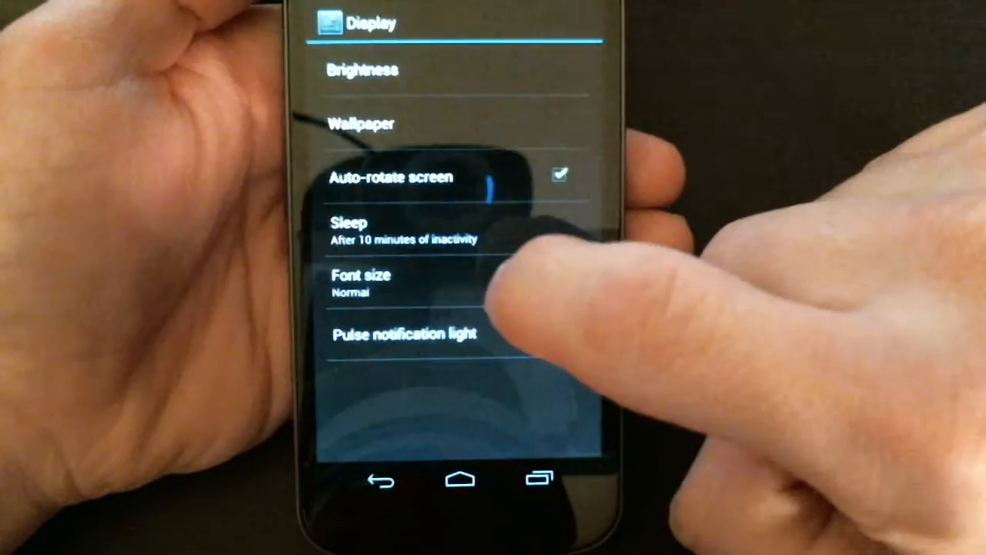